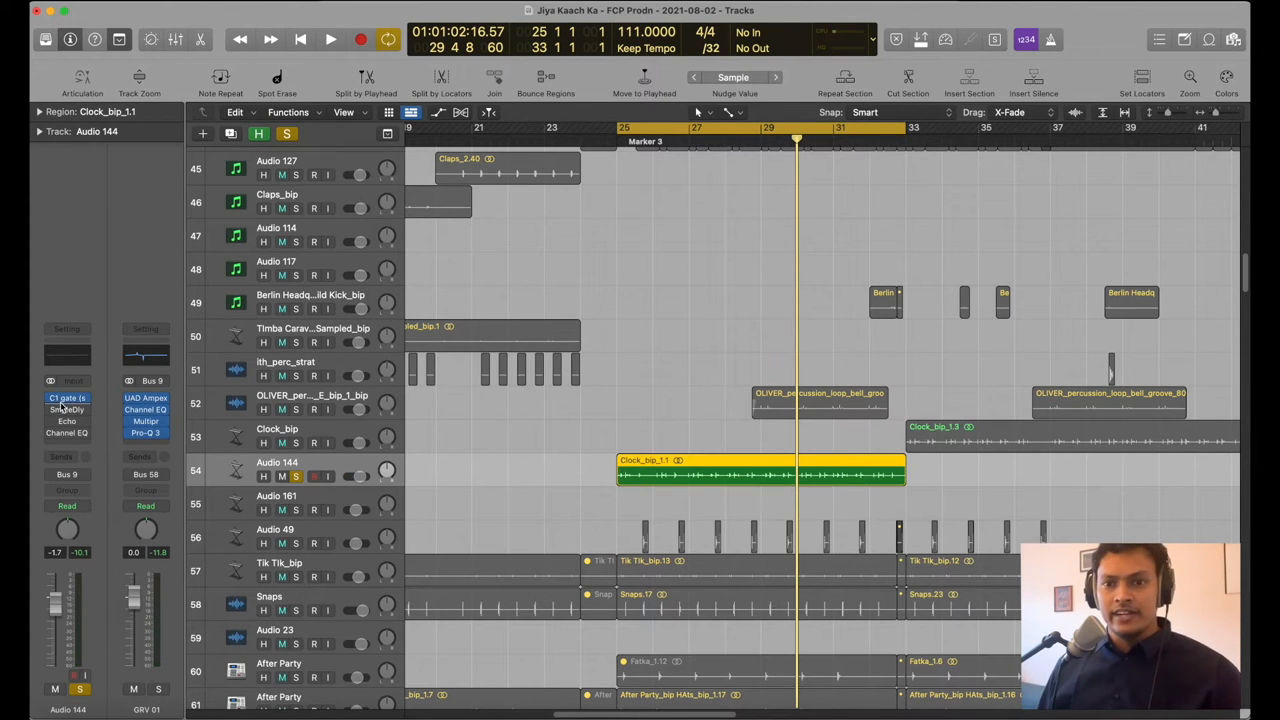
Step: Open the C1 gate, SmpleDly and Echo plugin windows on the Audio 144 track
click(57, 398)
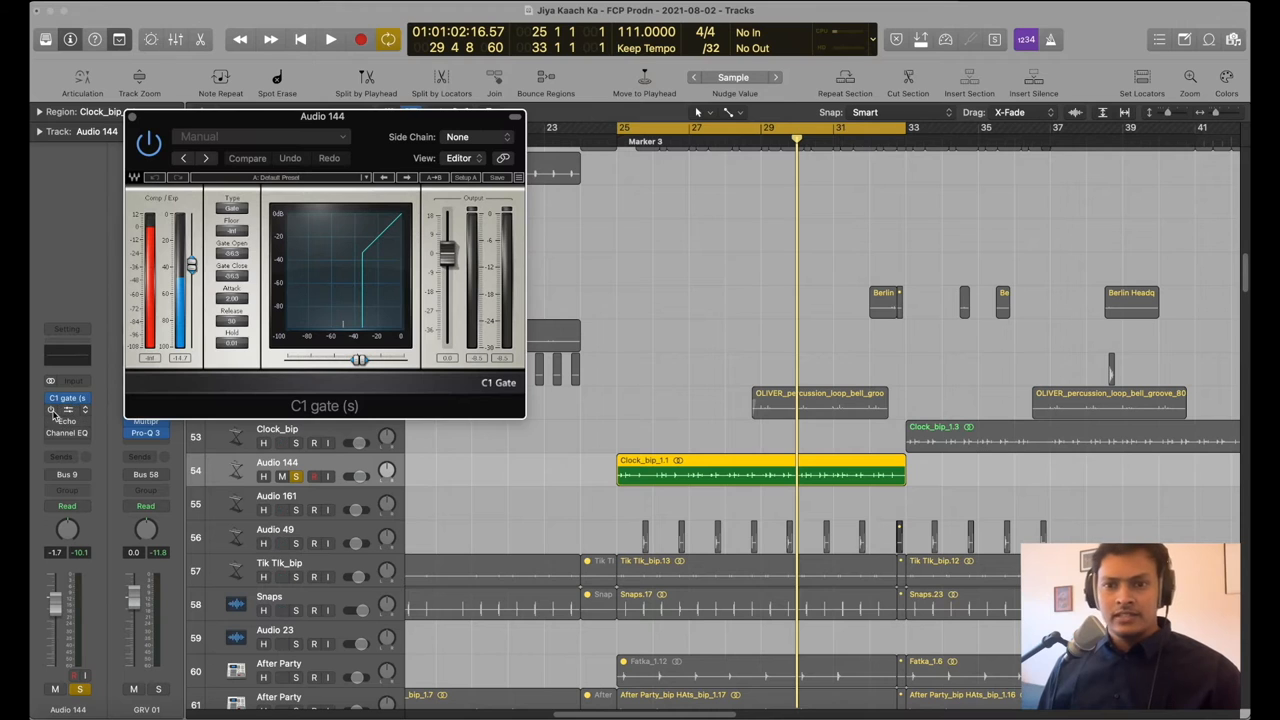
click(65, 413)
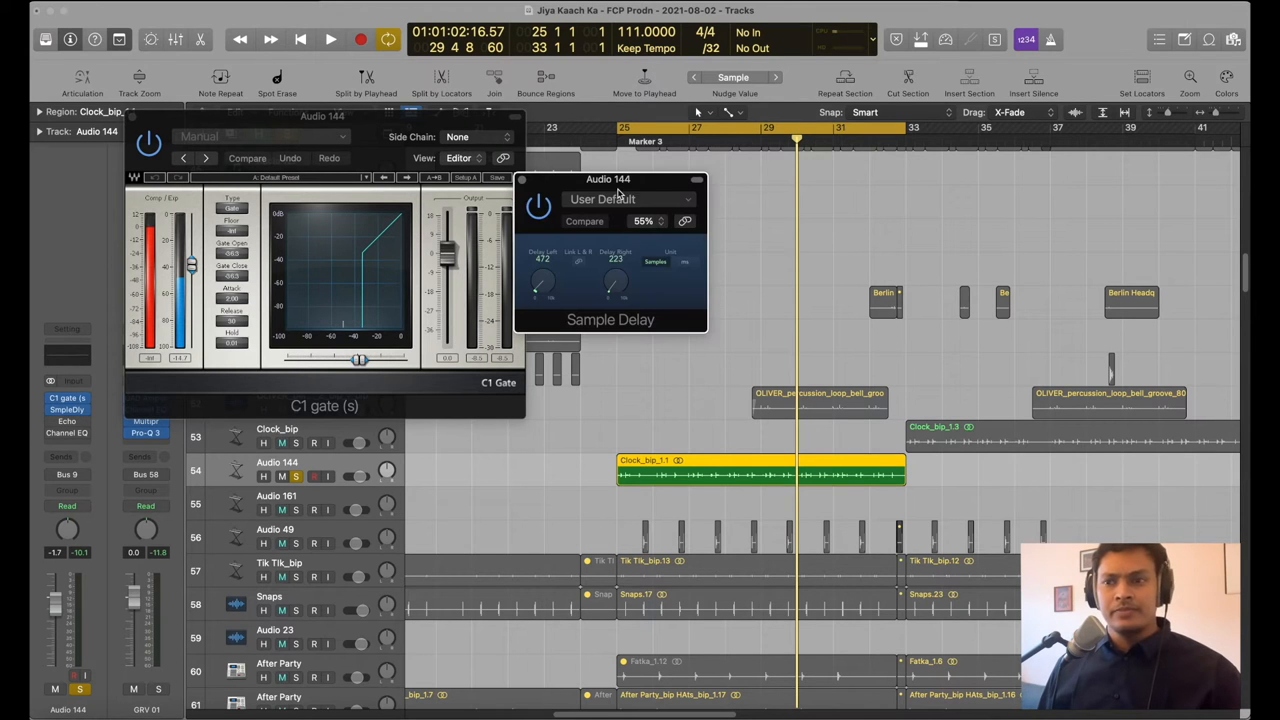
click(66, 408)
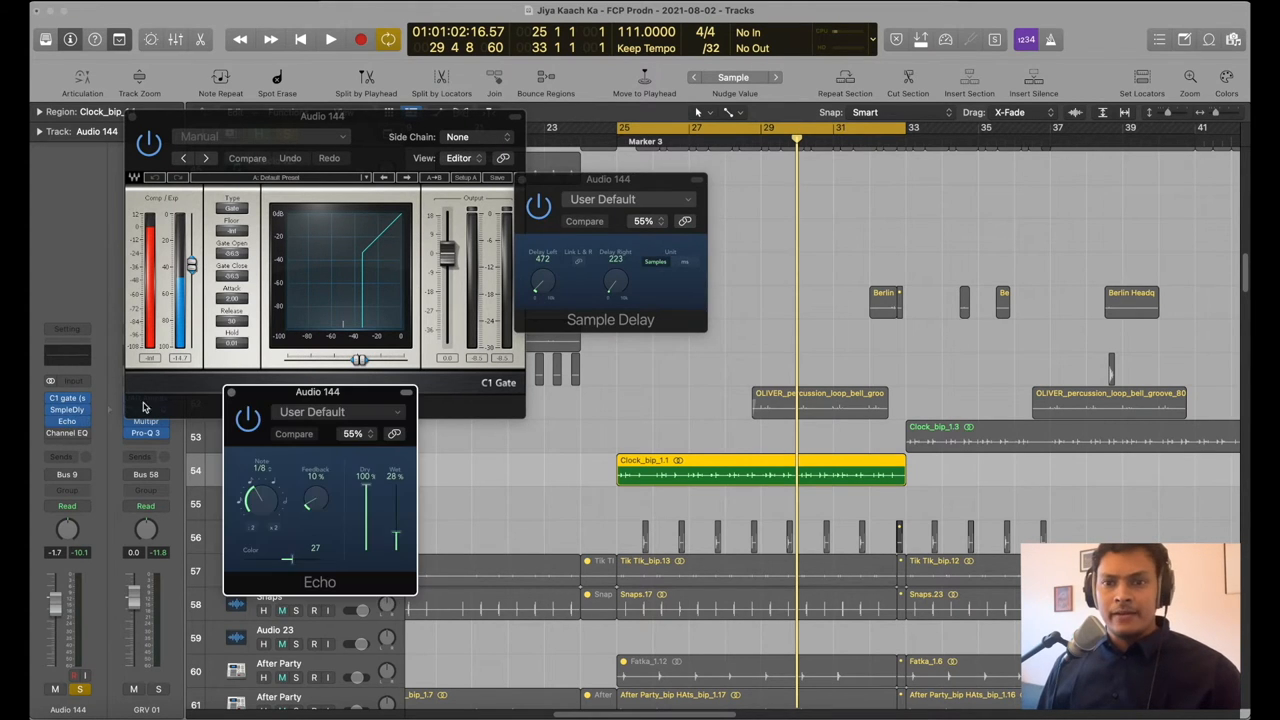
drag(317, 391, 388, 382)
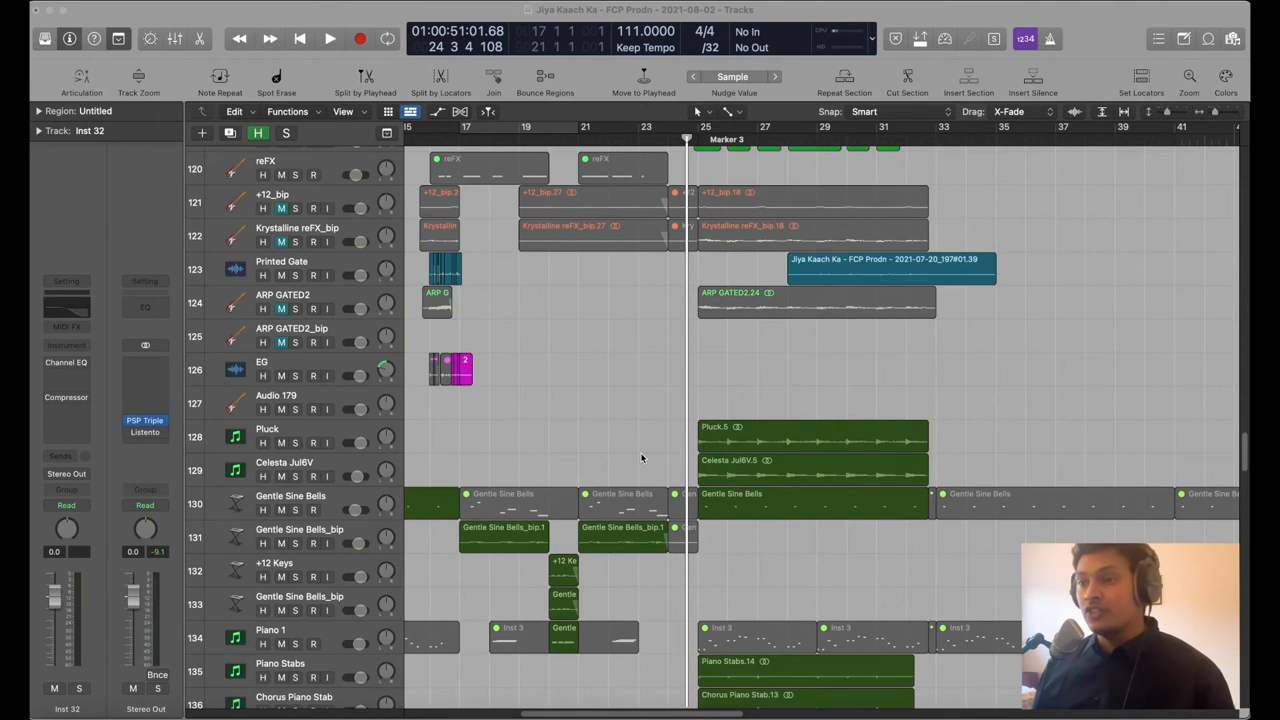
Step: Scroll down the track list to show the Flute through Inst 18 tracks
scroll(down, 3)
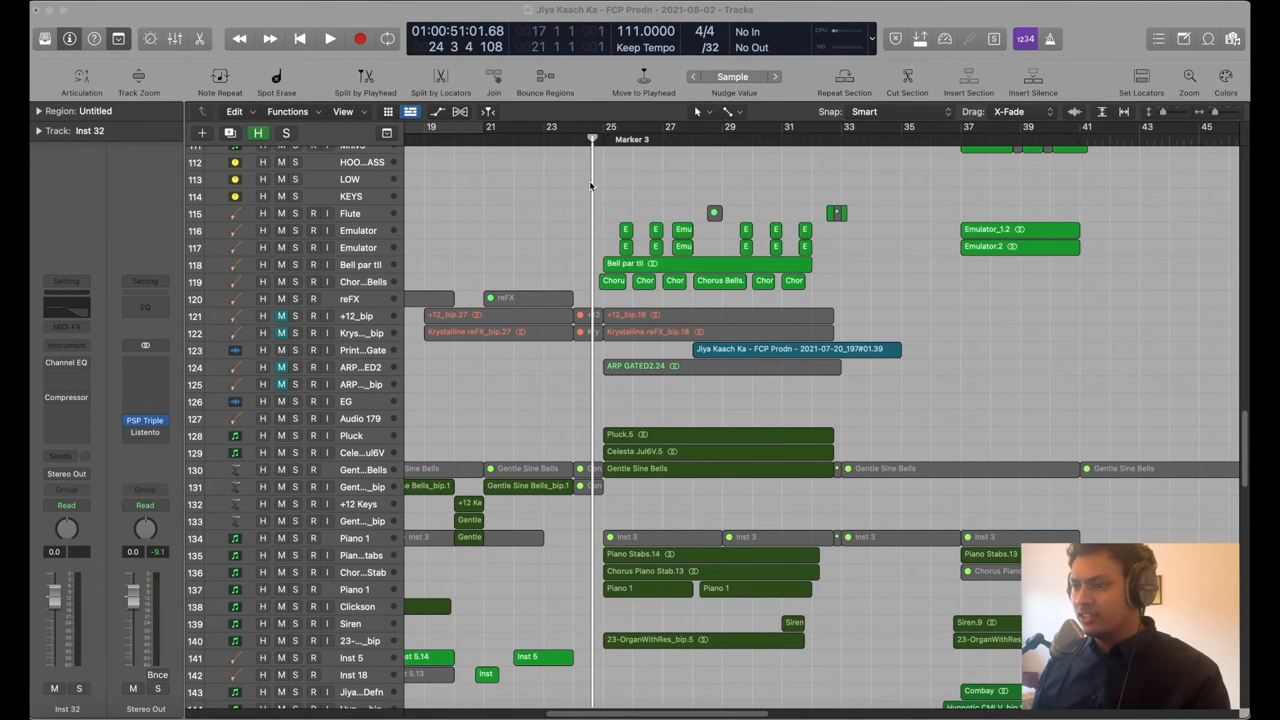